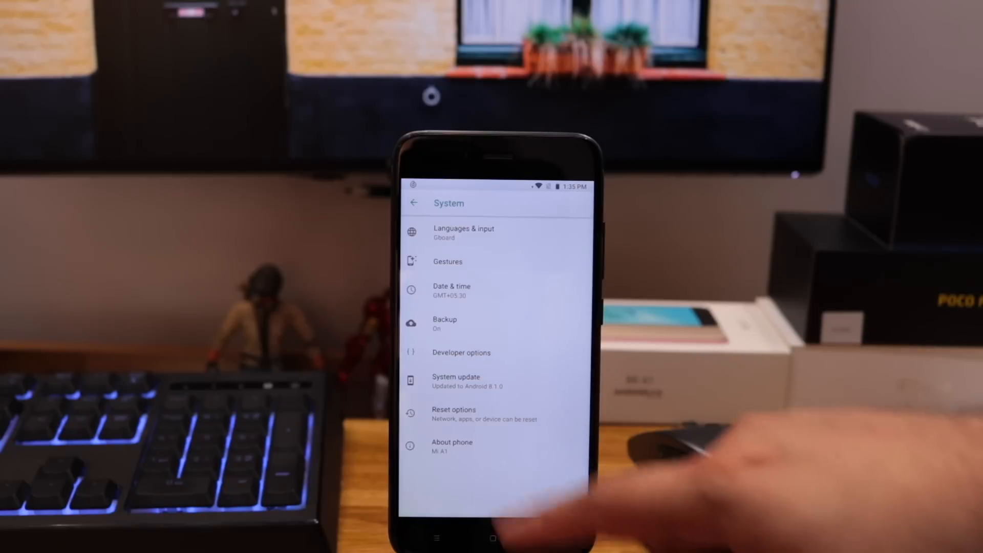
# Show the System settings page with the System update entry on Android 8.1.0.
pyautogui.click(451, 447)
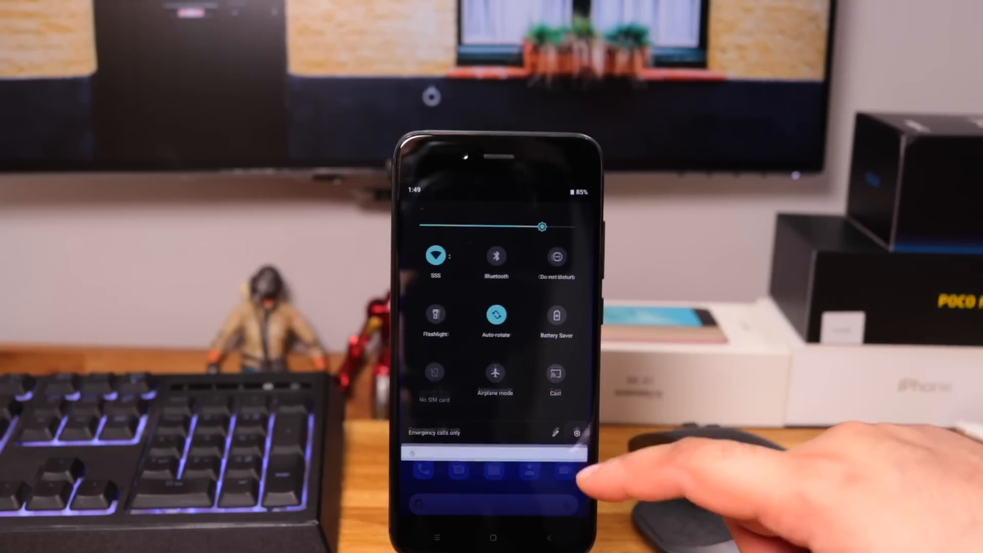
# Expand the full quick settings panel with its toggles and brightness slider.
pyautogui.click(575, 432)
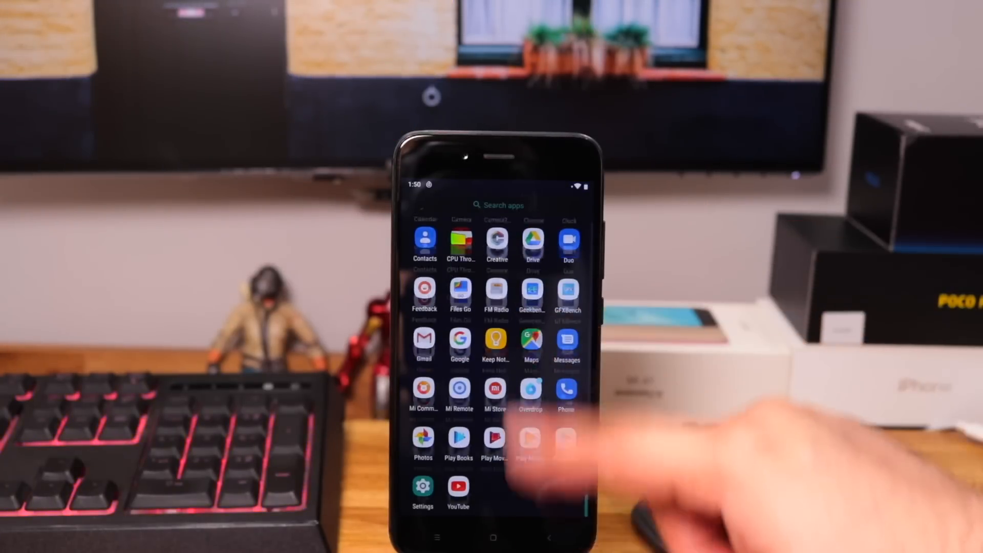
# Reach the Battery settings from the app list, showing 84% charge.
pyautogui.scroll(3)
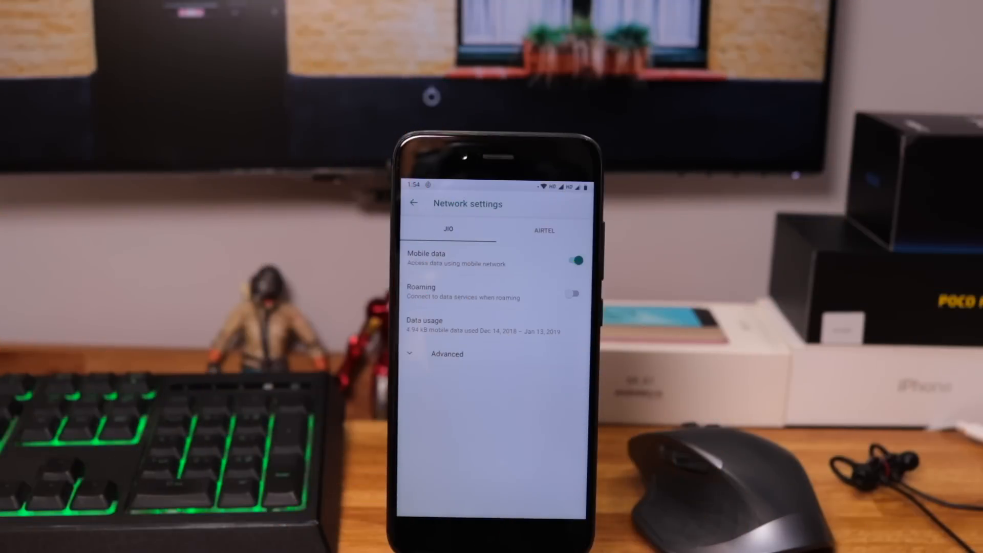
pyautogui.click(447, 353)
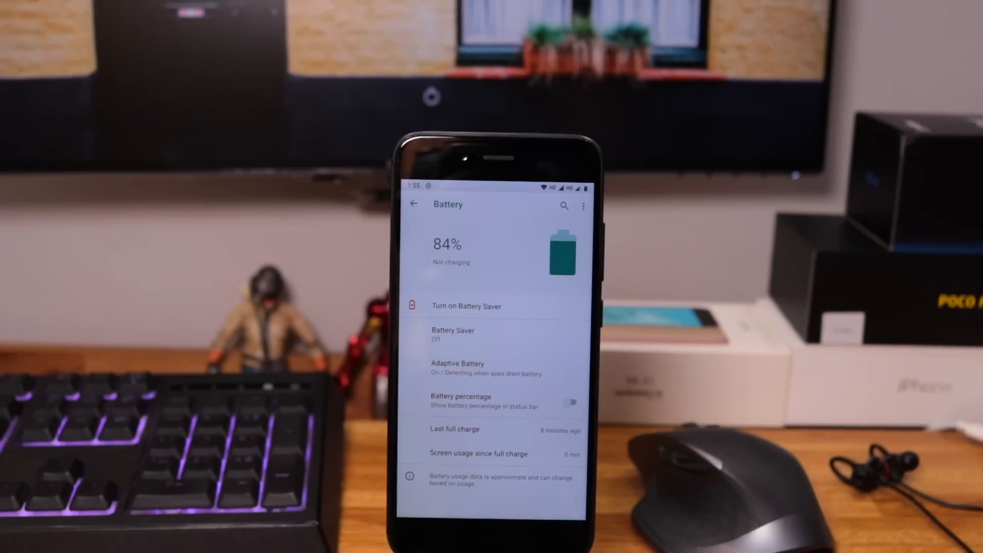
# View the Adaptive Battery settings with Adaptive Battery turned on, then Display.
pyautogui.click(457, 367)
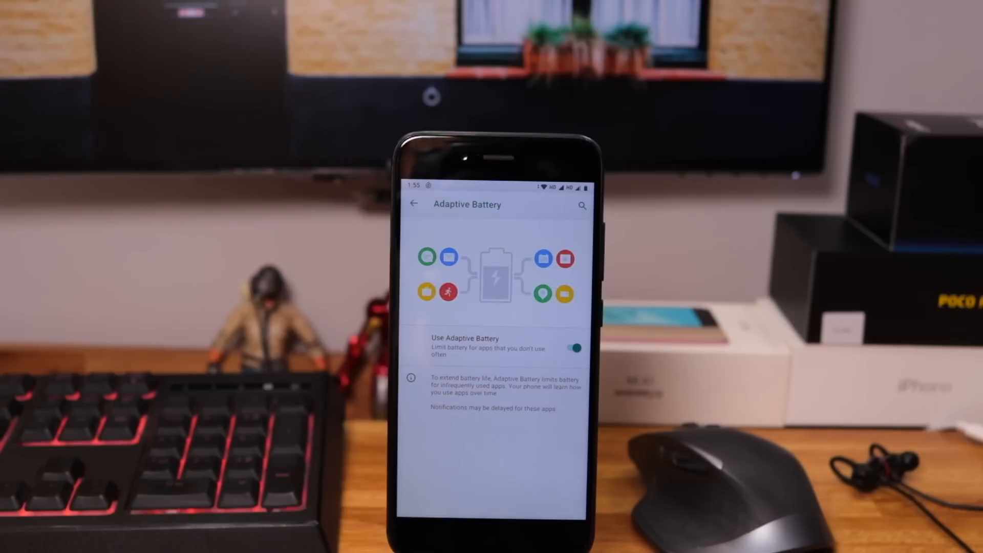
pyautogui.click(571, 348)
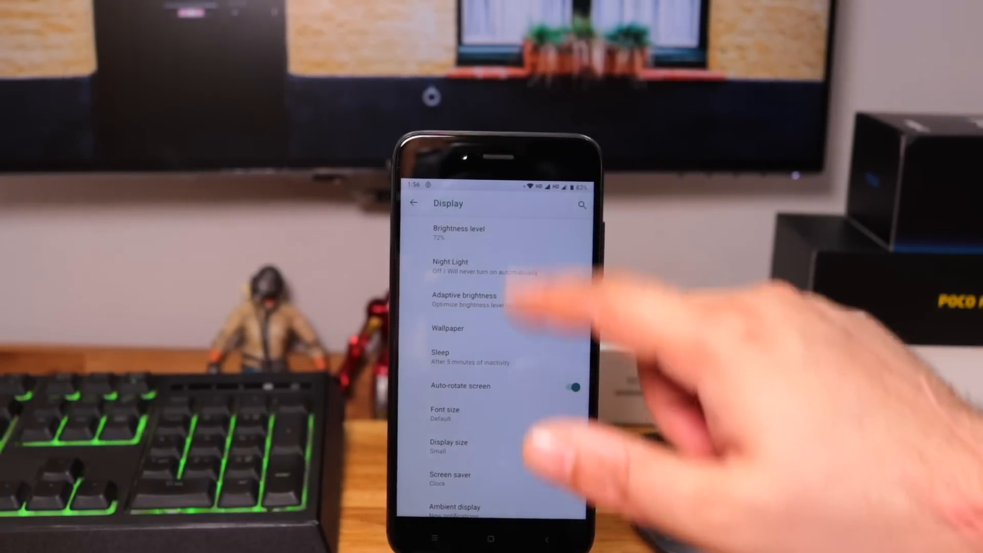
# Scroll through the Display options: brightness 72%, Night Light off, auto-rotate on.
pyautogui.scroll(3)
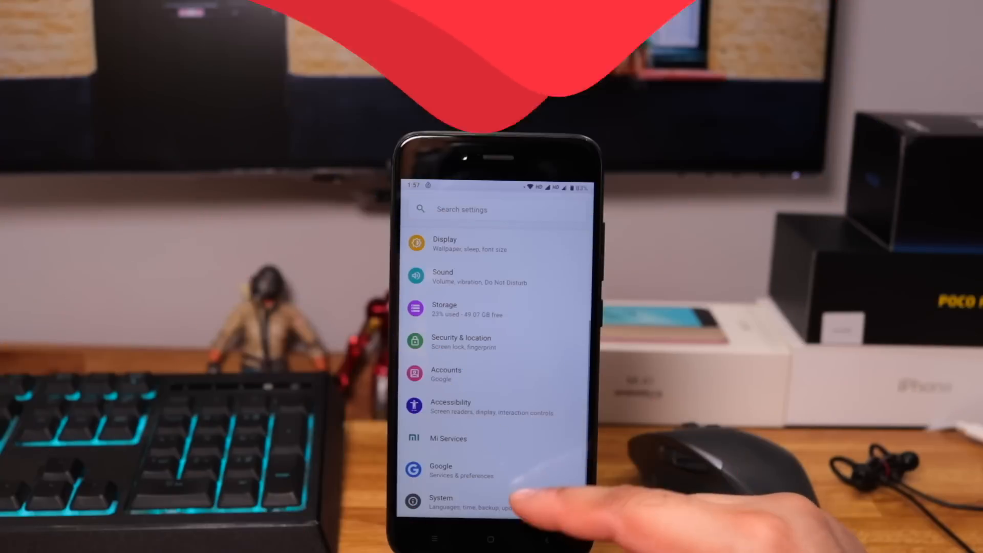
# View the System settings page, then switch to the recent apps overview.
pyautogui.click(439, 502)
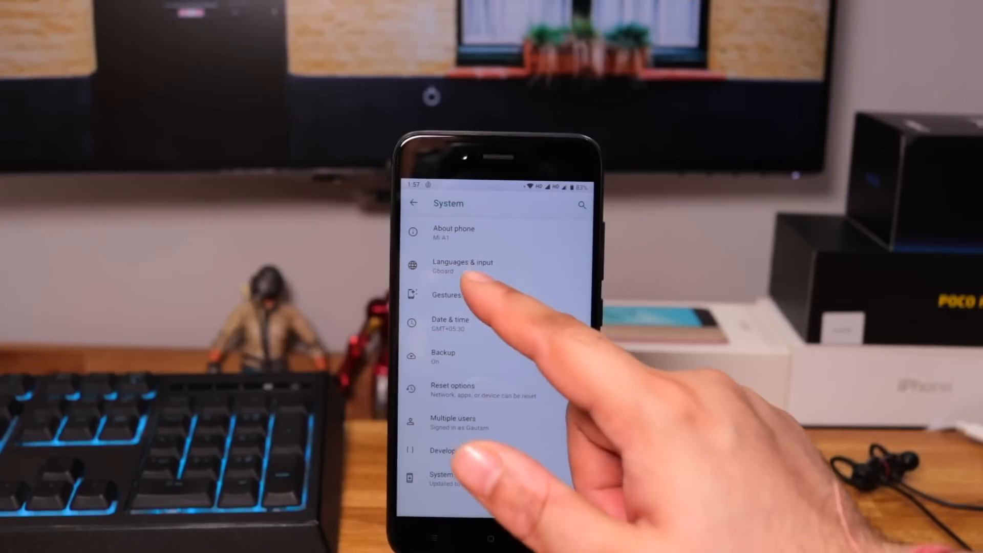
pyautogui.click(446, 295)
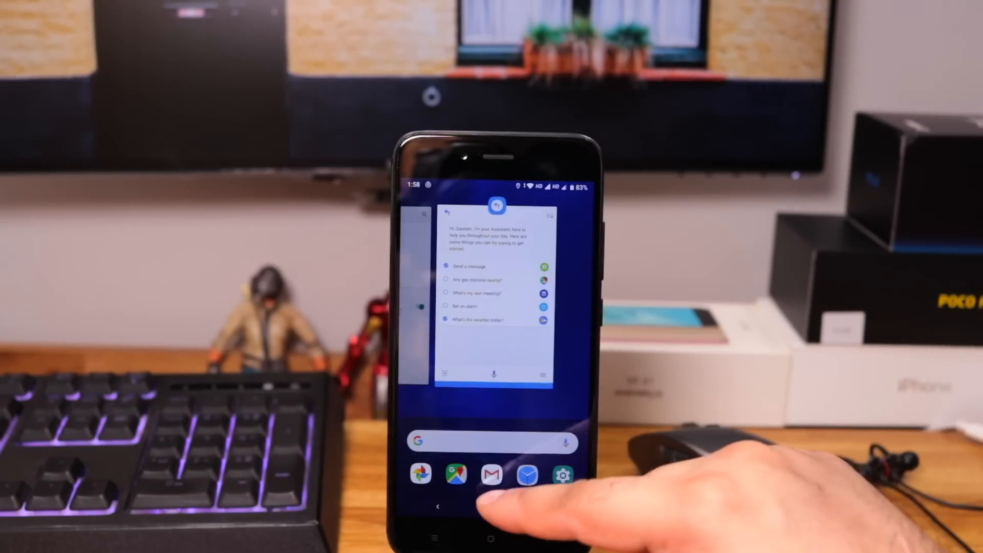
pyautogui.click(490, 537)
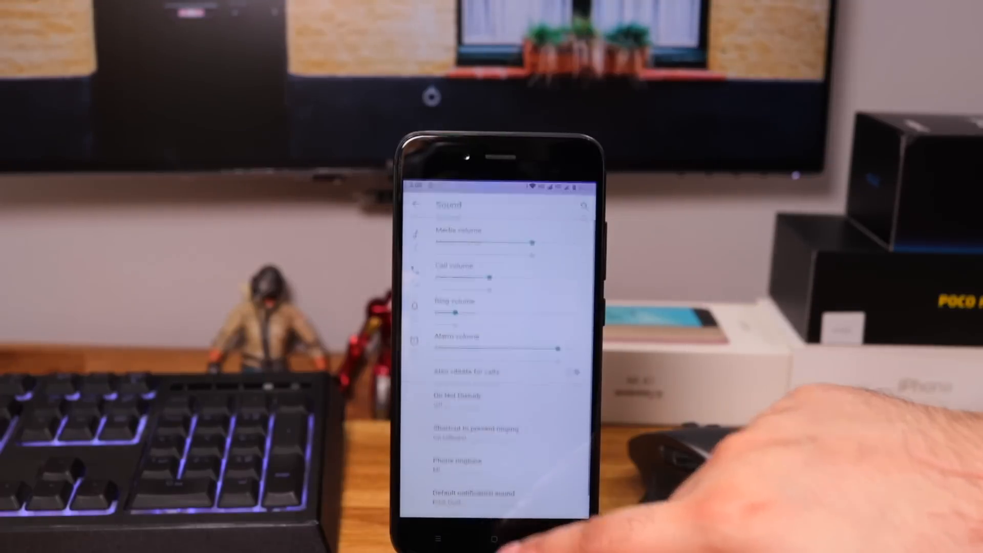
# Show the Sound settings with media, call, ring and alarm volume sliders.
pyautogui.click(490, 537)
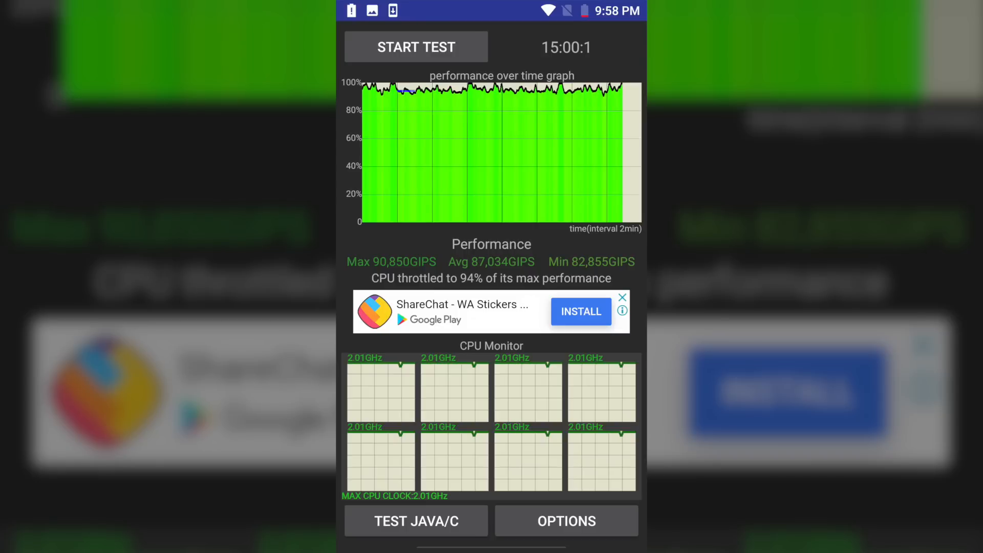
# Compare 15-minute CPU Throttling results: 94% versus 91% of max performance.
pyautogui.click(623, 297)
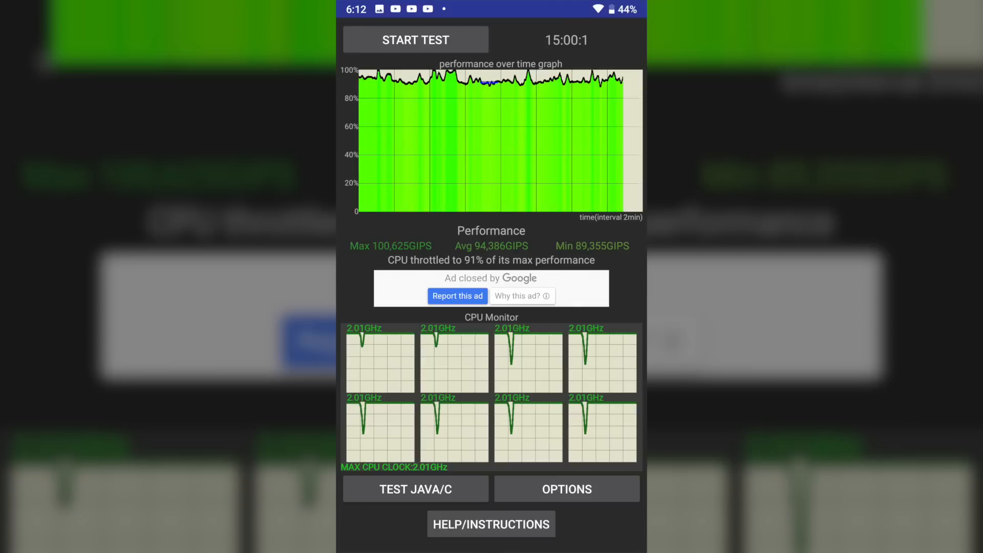